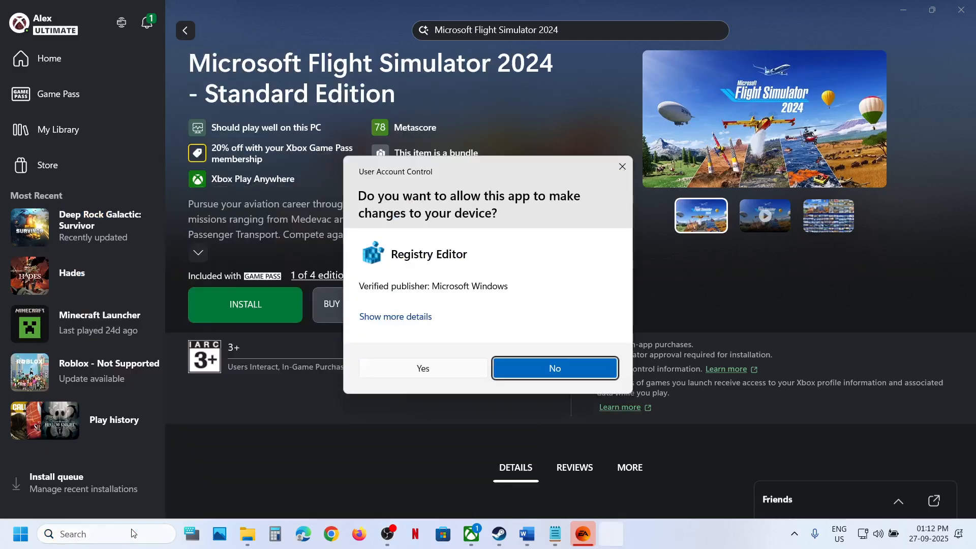
# Approve the UAC prompt, collapse HKEY_LOCAL_MACHINE, and drag the Registry Editor window left
pyautogui.click(422, 369)
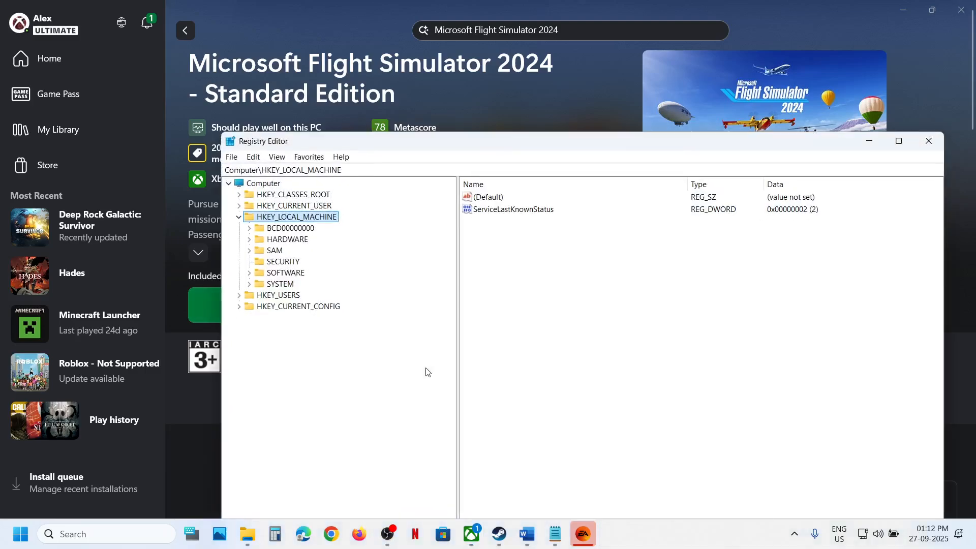
pyautogui.click(238, 216)
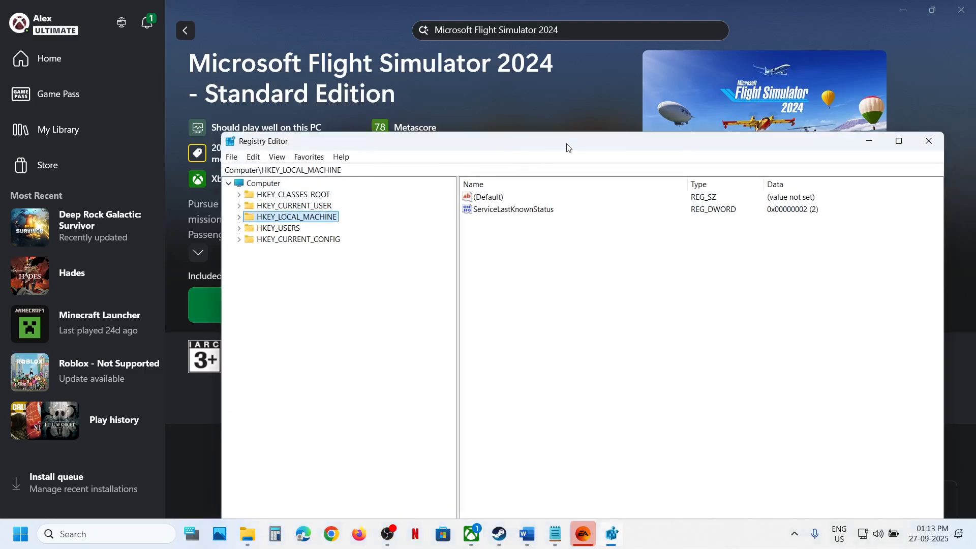
pyautogui.moveTo(567, 141); pyautogui.dragTo(436, 136)
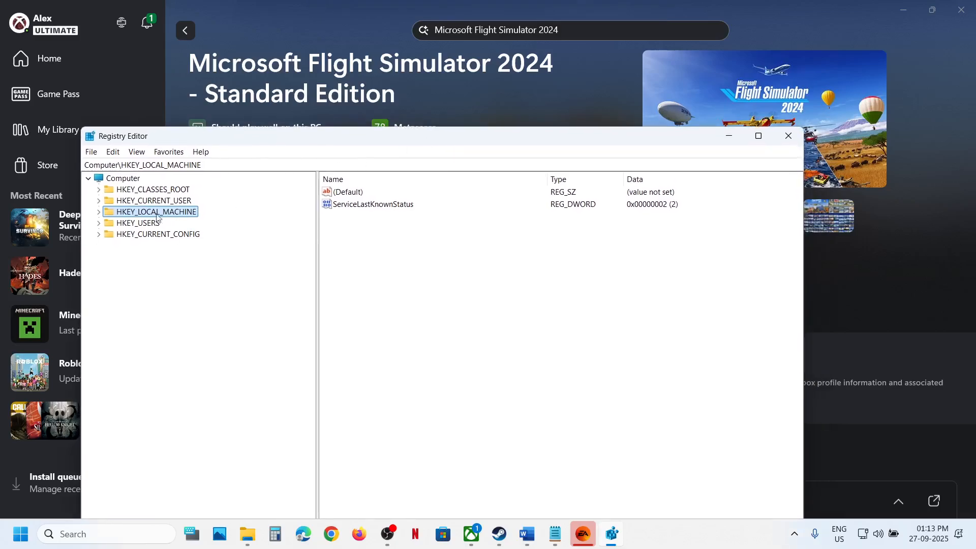
# Expand SYSTEM > CurrentControlSet > Control and select the GraphicsDrivers key
pyautogui.click(98, 211)
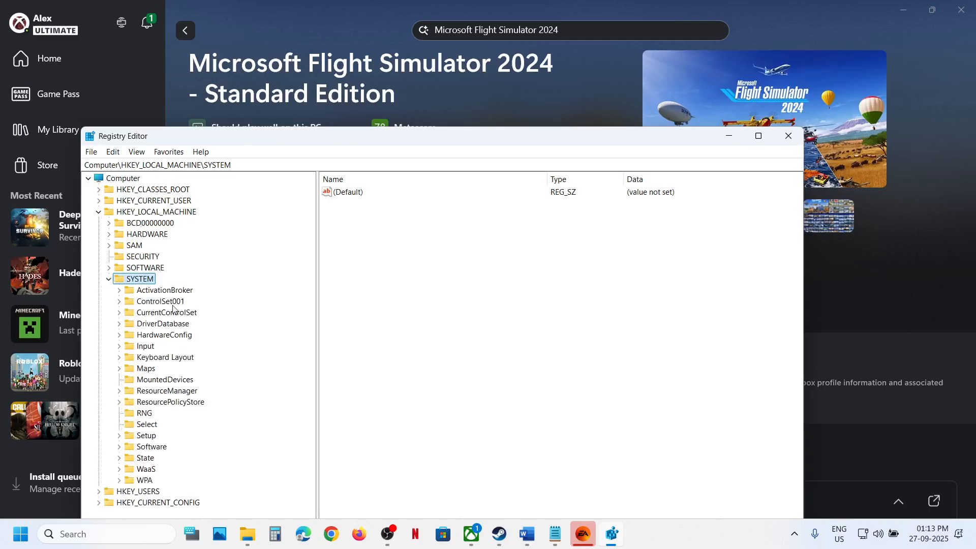
pyautogui.click(168, 312)
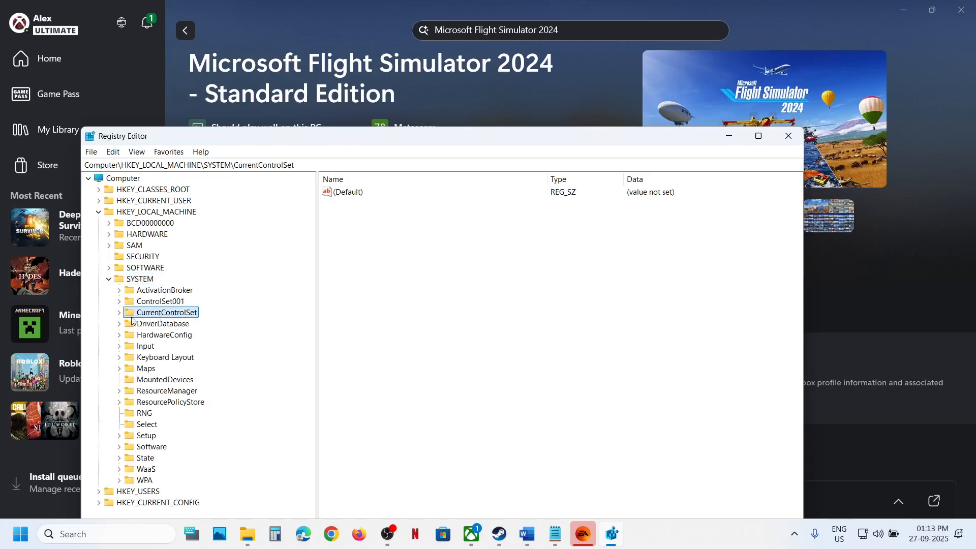
pyautogui.click(118, 312)
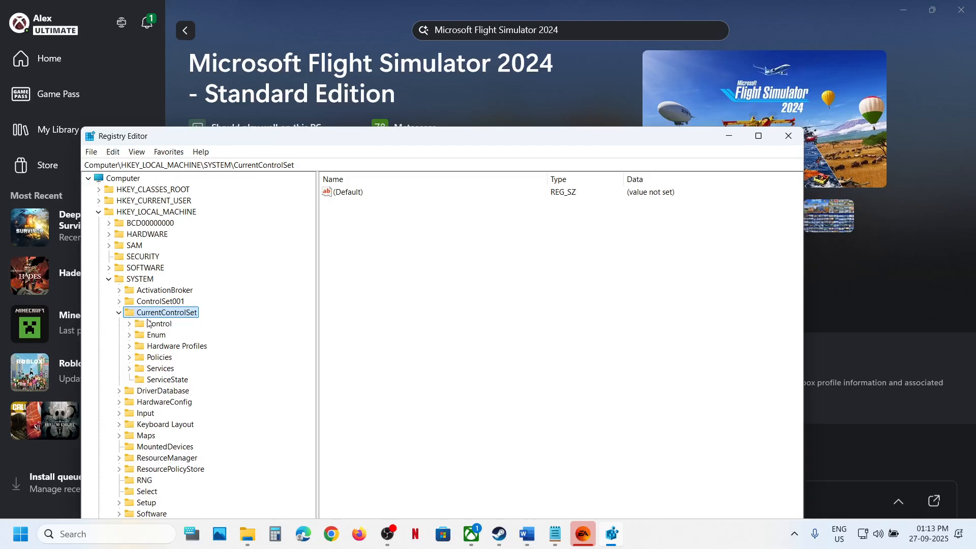
pyautogui.click(159, 324)
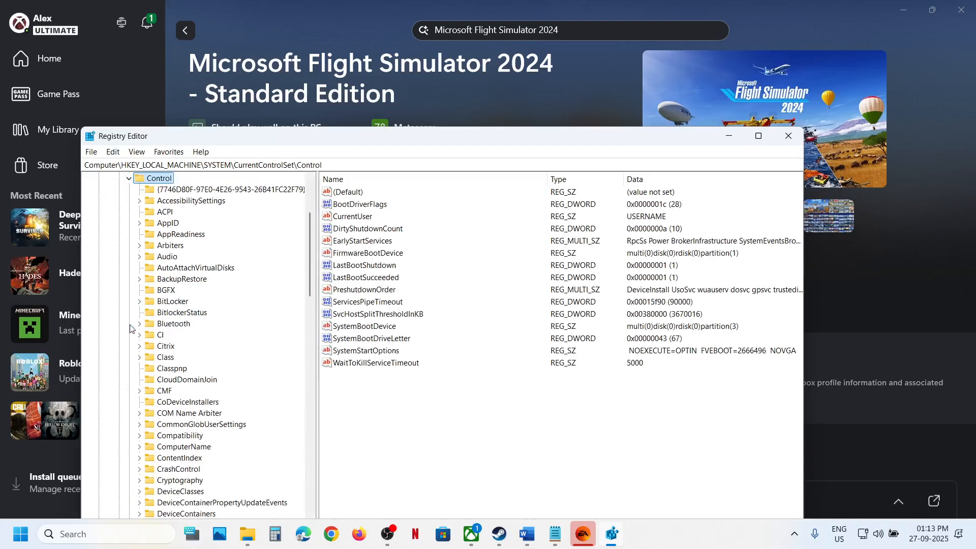
pyautogui.scroll(-3)
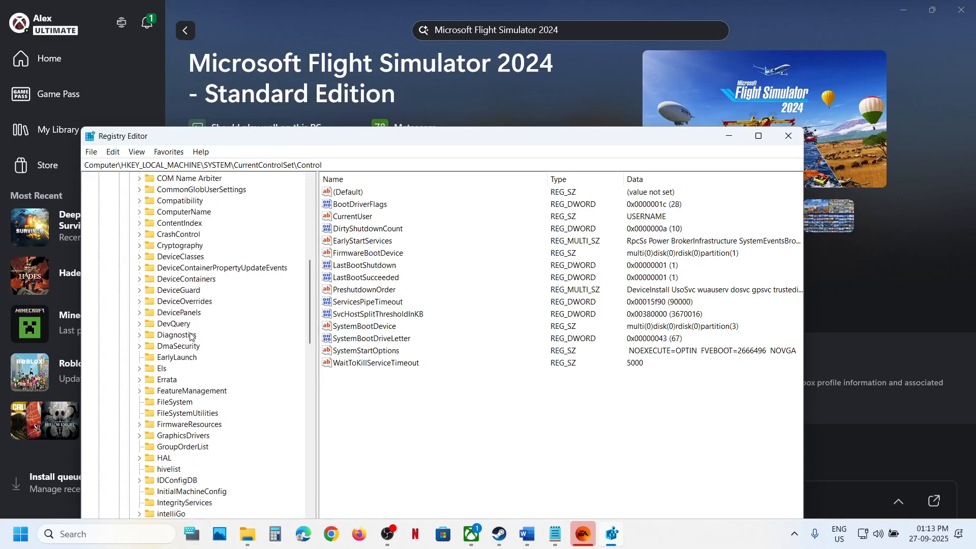
pyautogui.click(184, 368)
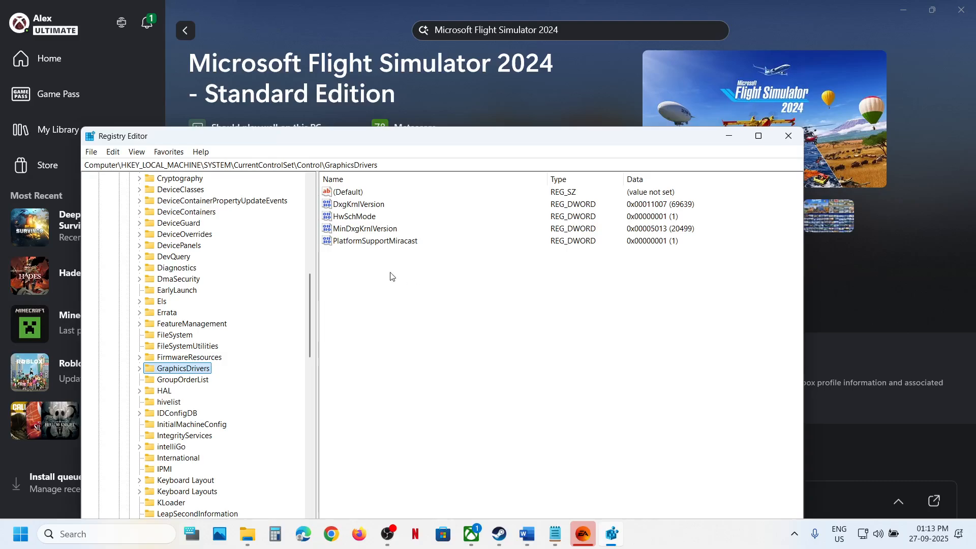
pyautogui.click(526, 534)
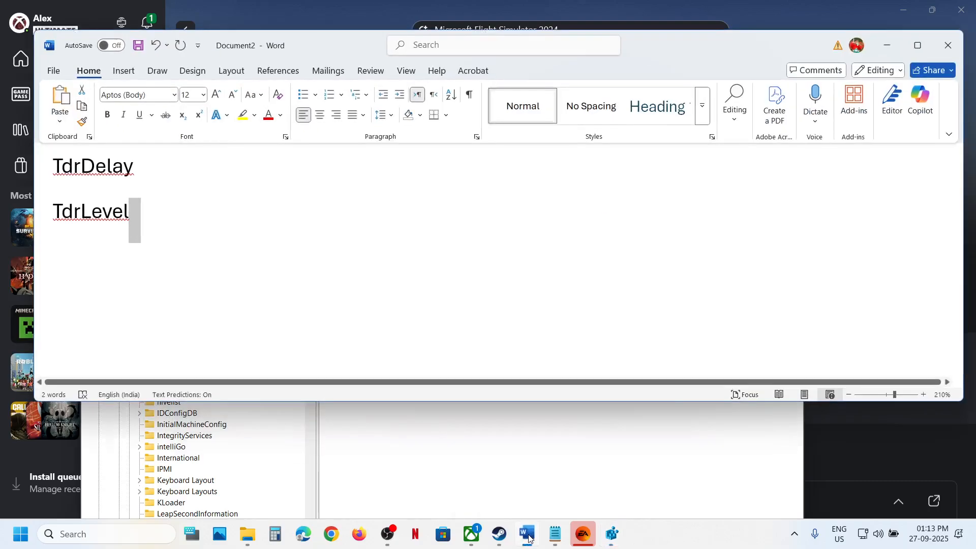
pyautogui.doubleClick(89, 211)
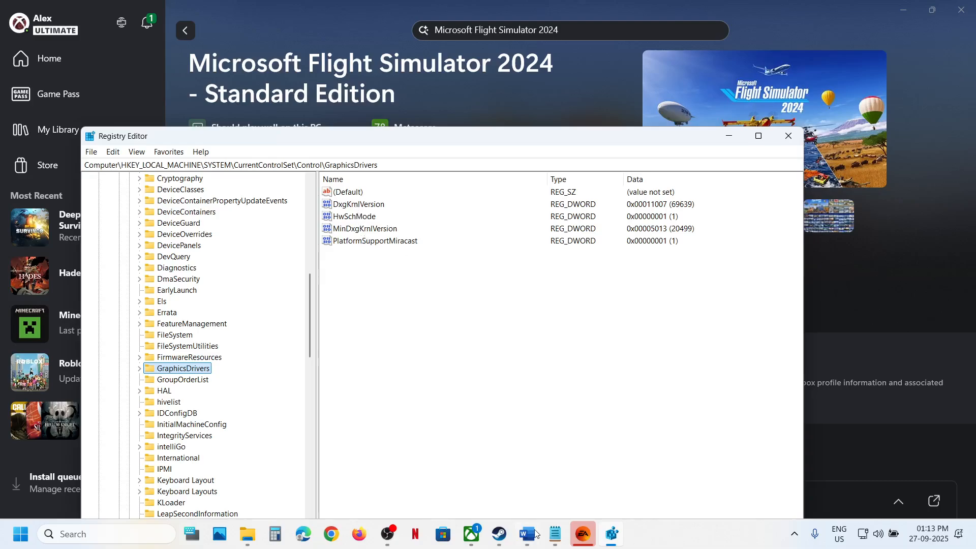
pyautogui.click(527, 534)
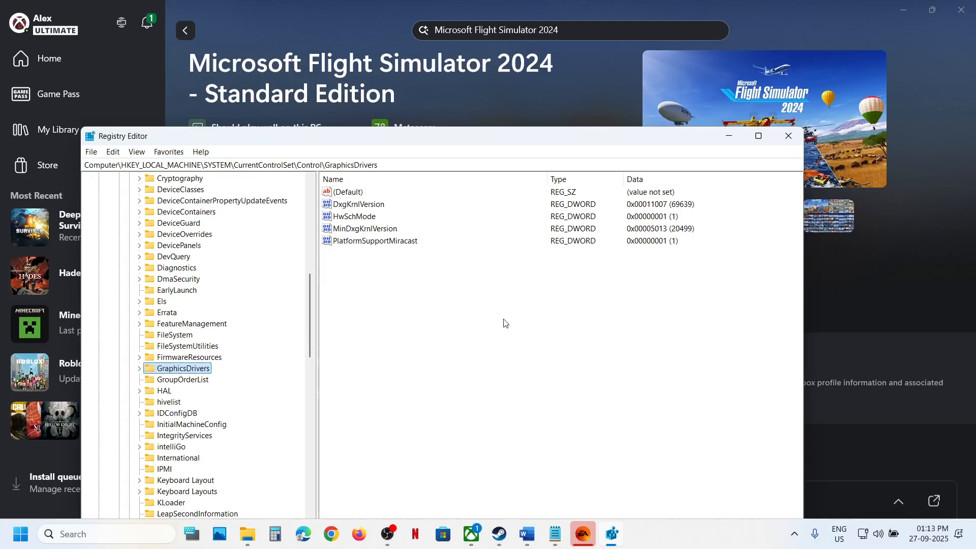
# Create a DWORD (32-bit) value named TdrDelay in GraphicsDrivers with data 0
pyautogui.rightClick(505, 323)
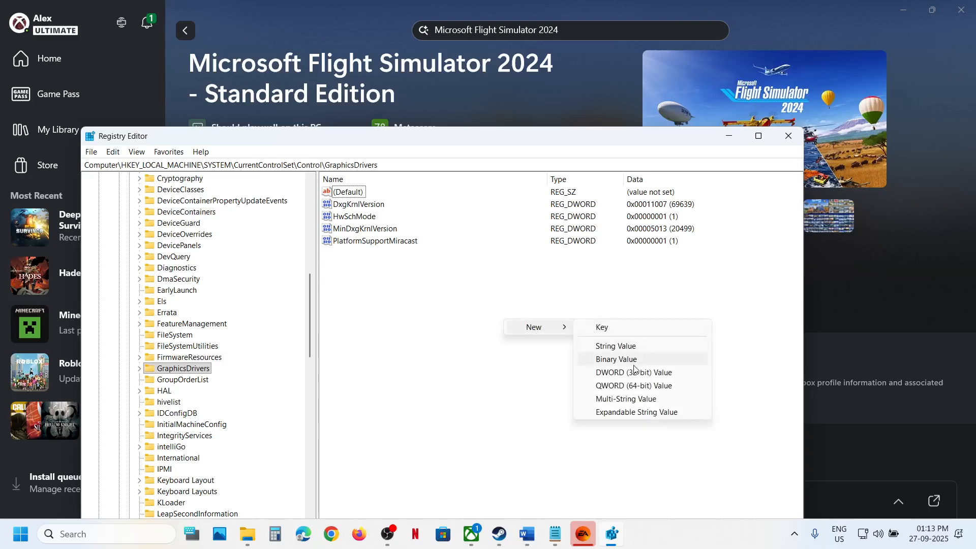
pyautogui.click(634, 372)
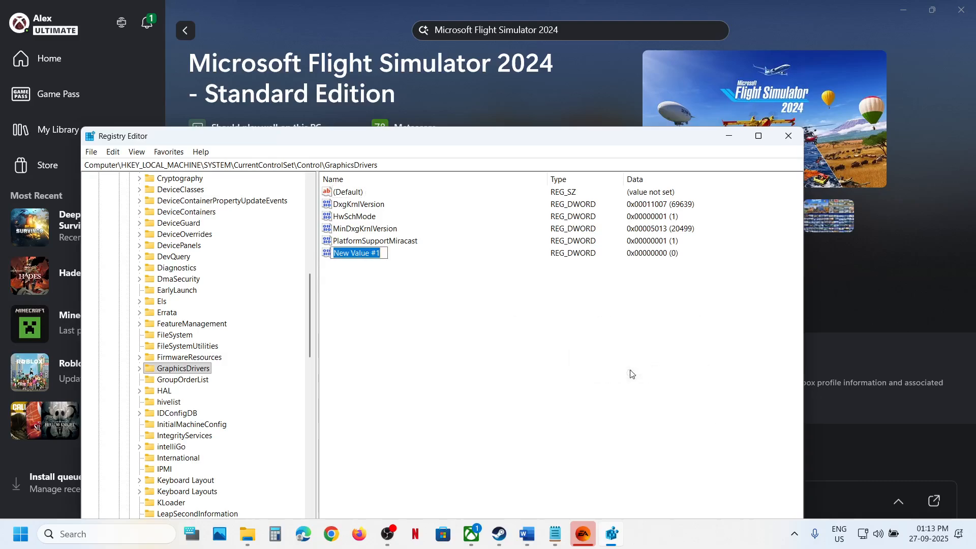
pyautogui.click(526, 535)
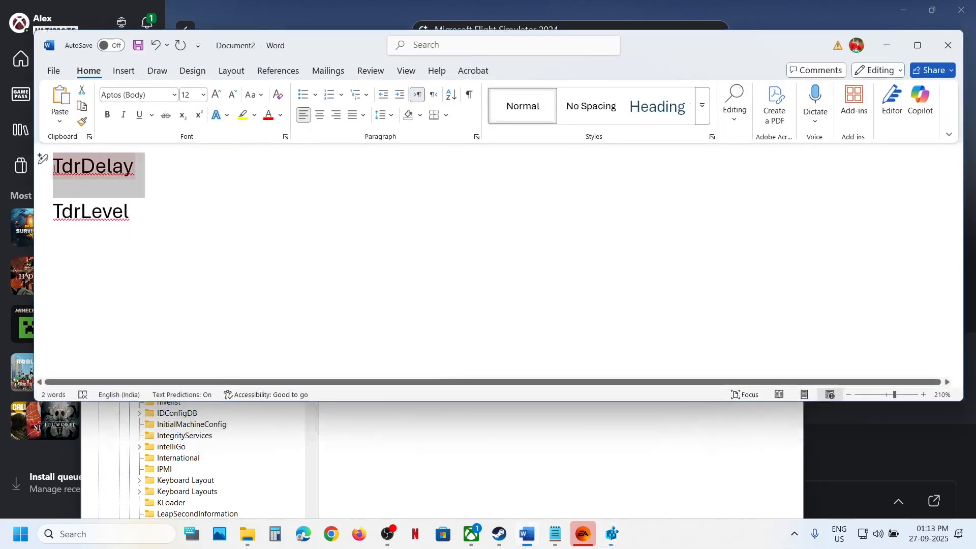
pyautogui.doubleClick(92, 167)
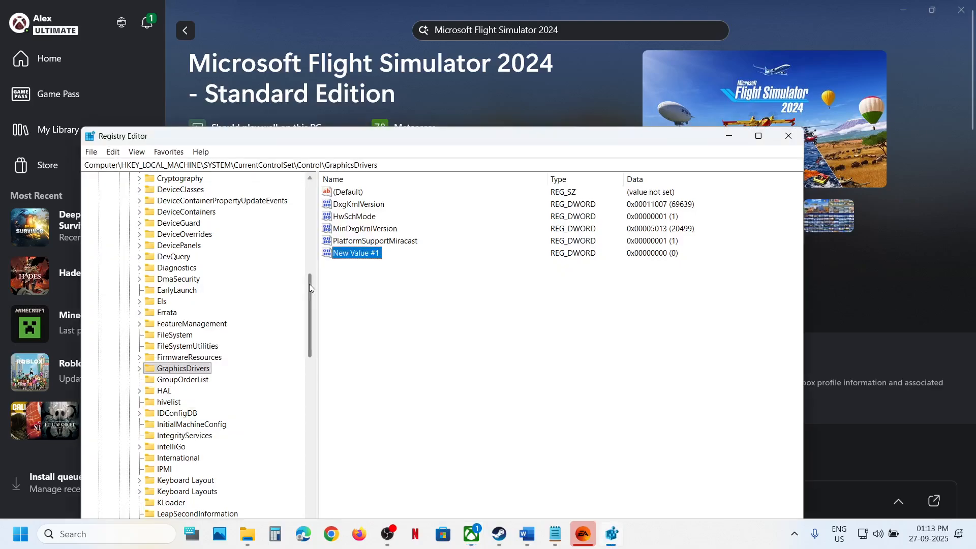
pyautogui.rightClick(356, 253)
pyautogui.write('TdrDelay')
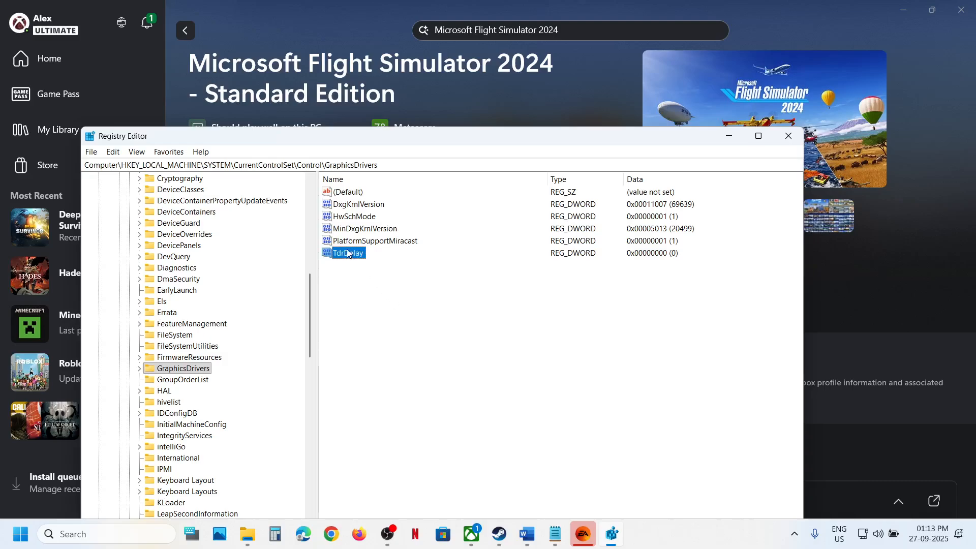
pyautogui.doubleClick(349, 252)
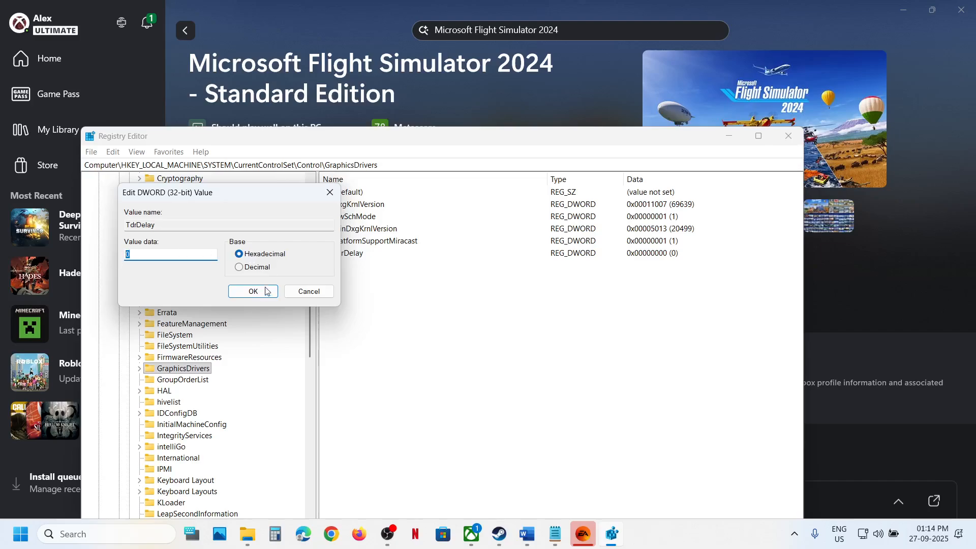
pyautogui.click(253, 290)
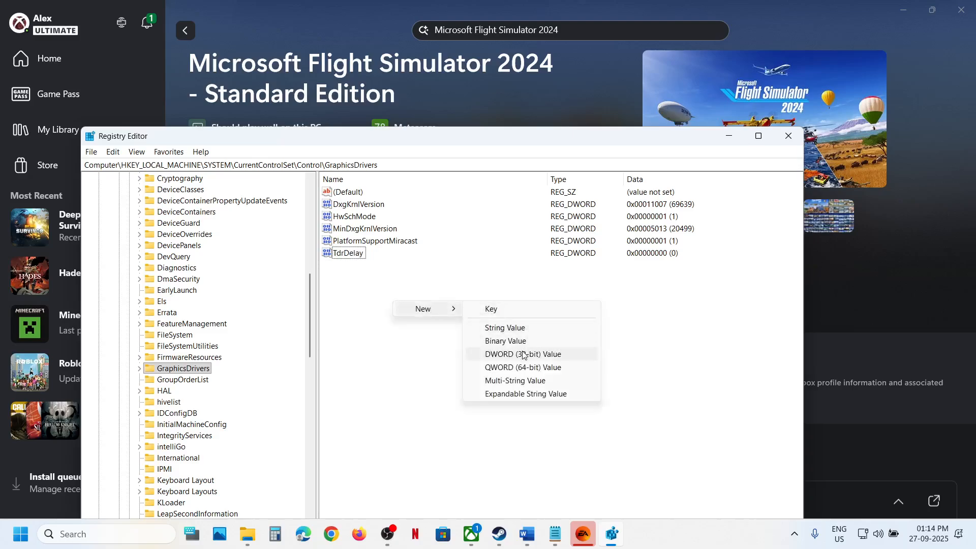
# Create a DWORD (32-bit) value named TdrLevel in GraphicsDrivers with data 0
pyautogui.click(523, 354)
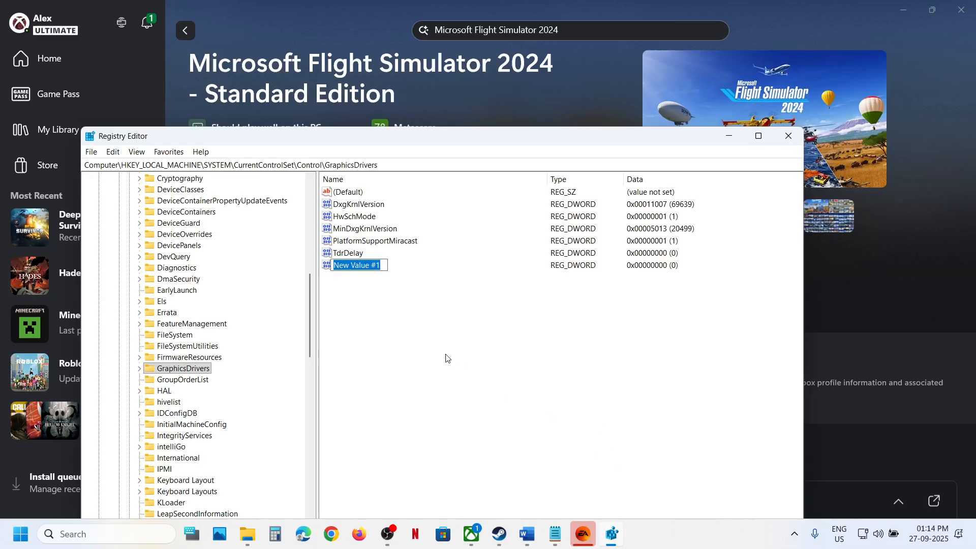
pyautogui.click(527, 534)
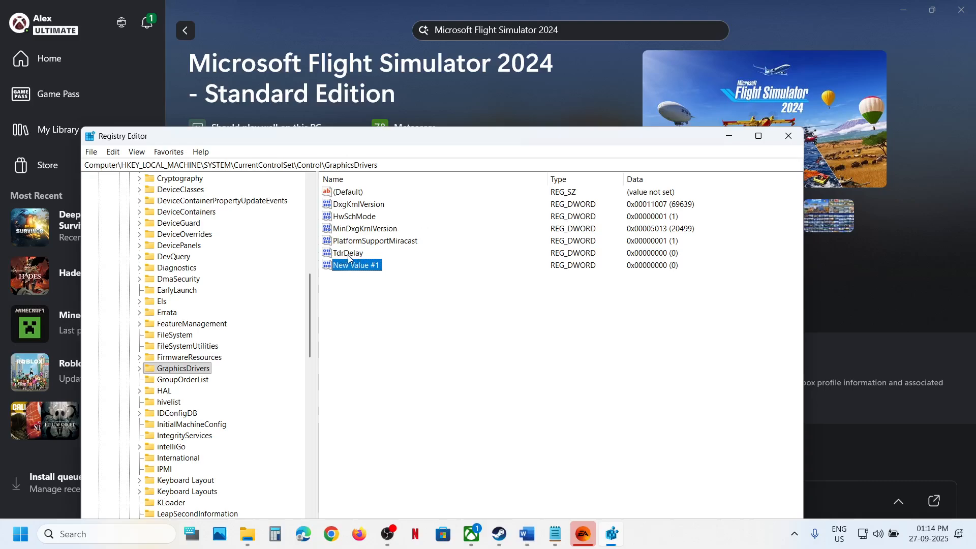
pyautogui.rightClick(354, 264)
pyautogui.write('TdrLevel')
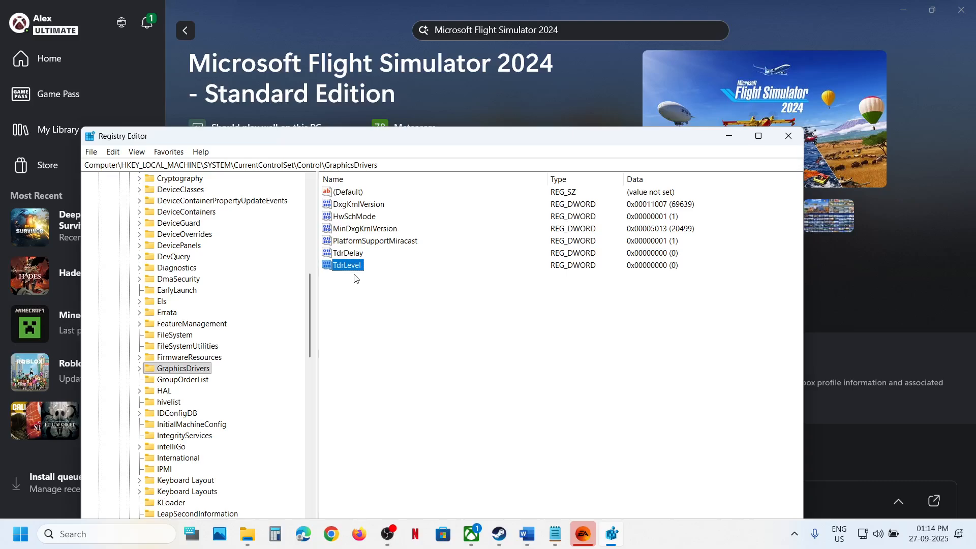
pyautogui.doubleClick(347, 264)
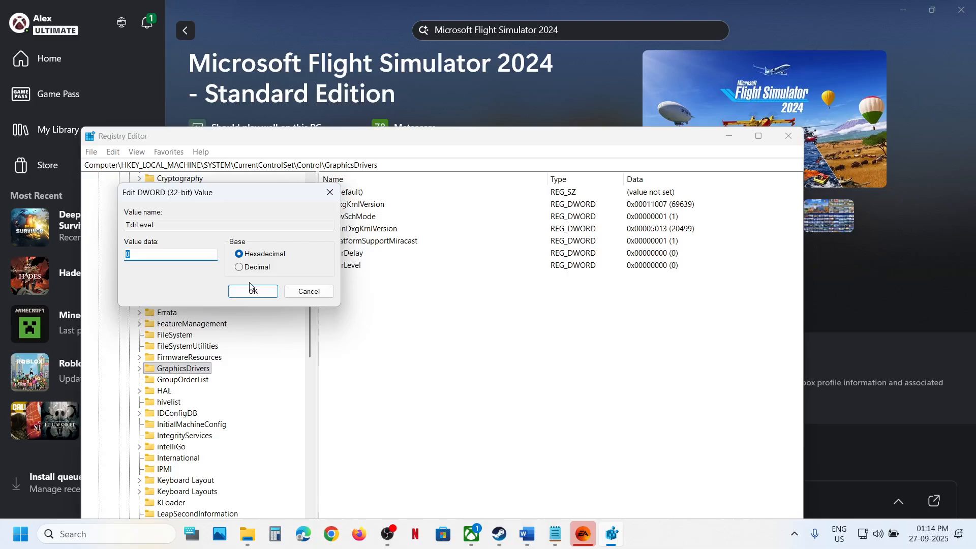
pyautogui.click(253, 291)
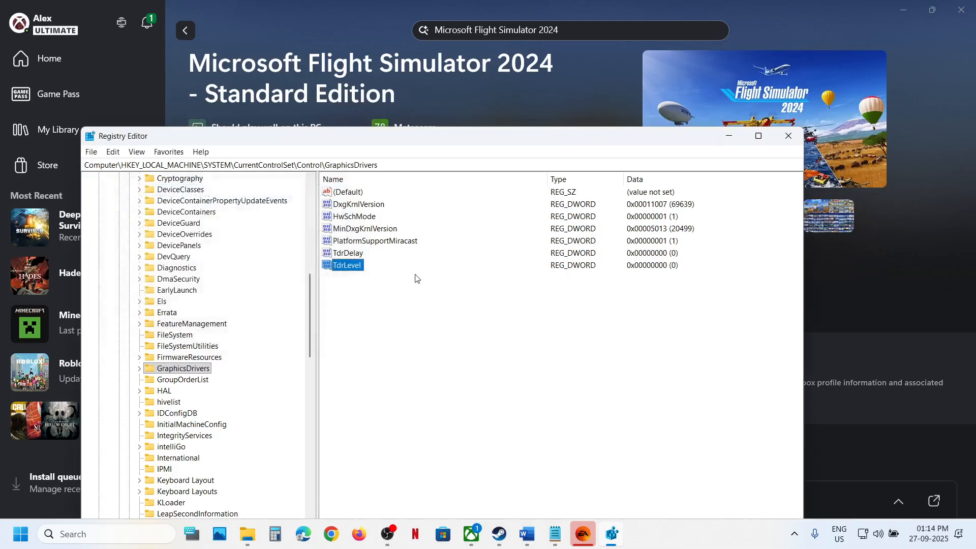
pyautogui.click(19, 534)
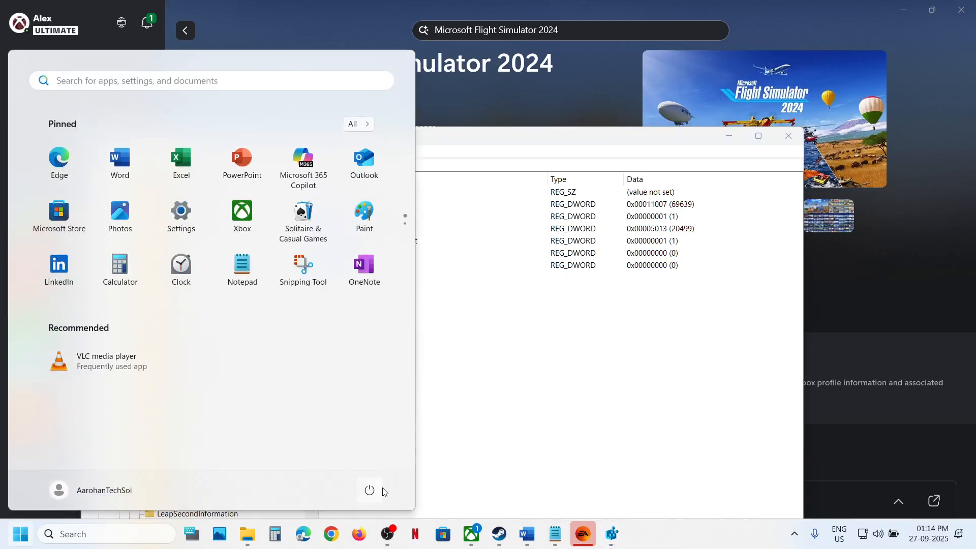
pyautogui.click(369, 490)
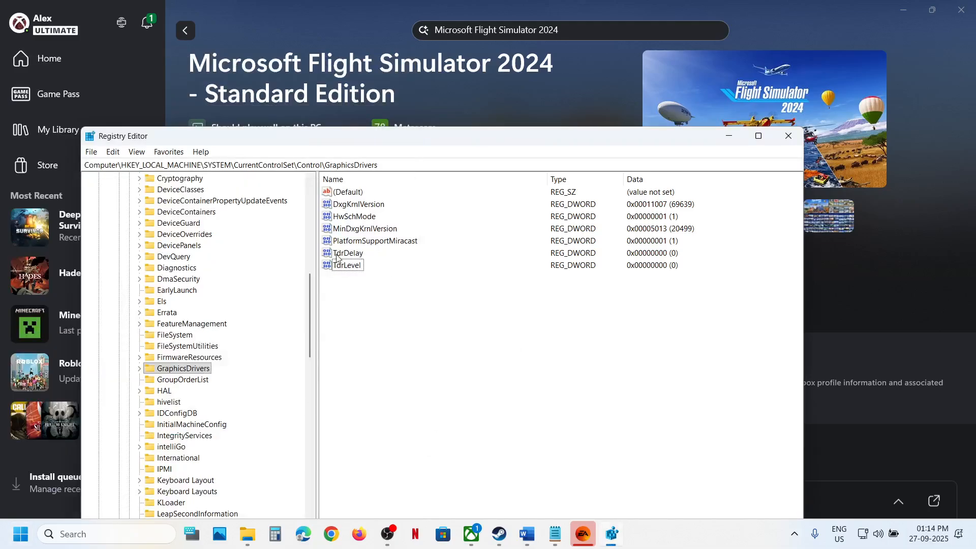
pyautogui.click(347, 252)
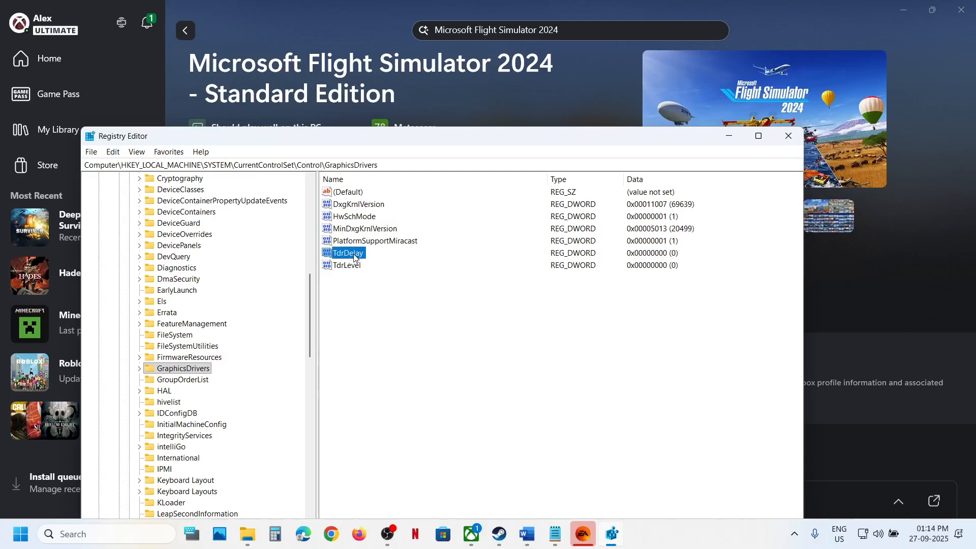
pyautogui.doubleClick(348, 253)
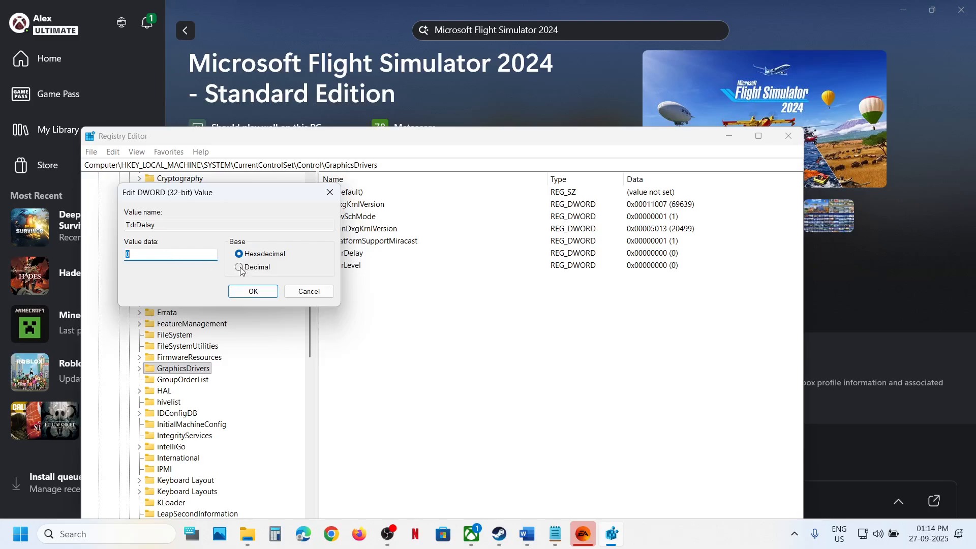
pyautogui.click(252, 291)
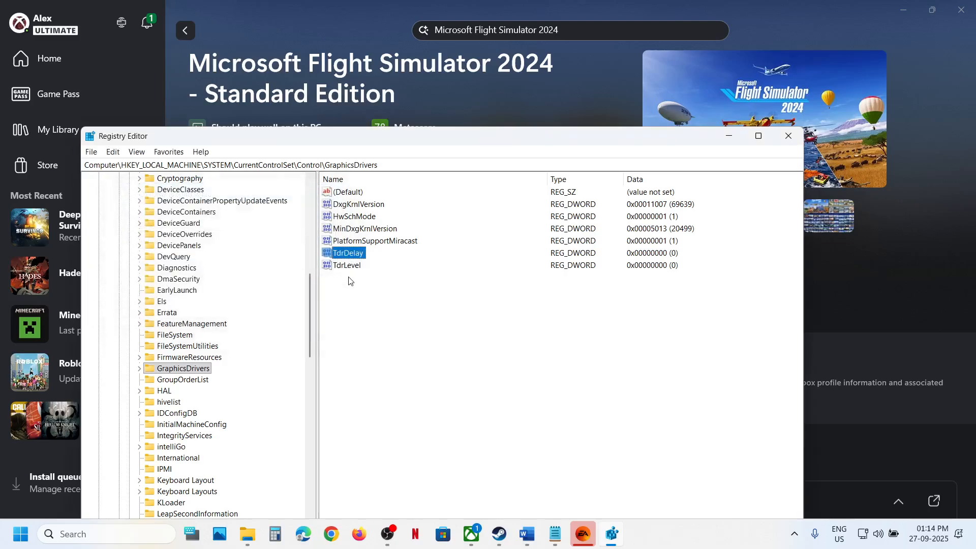
pyautogui.moveTo(21, 533)
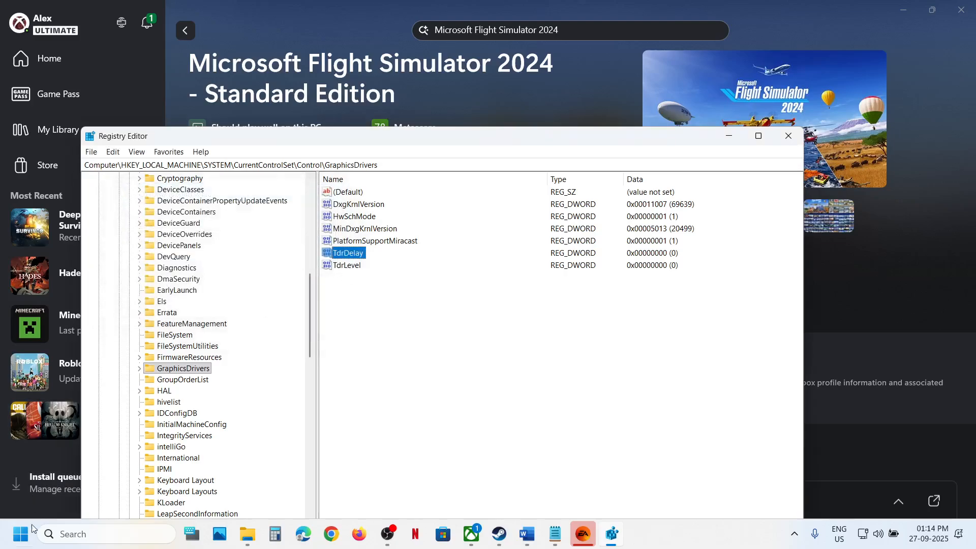
pyautogui.click(20, 534)
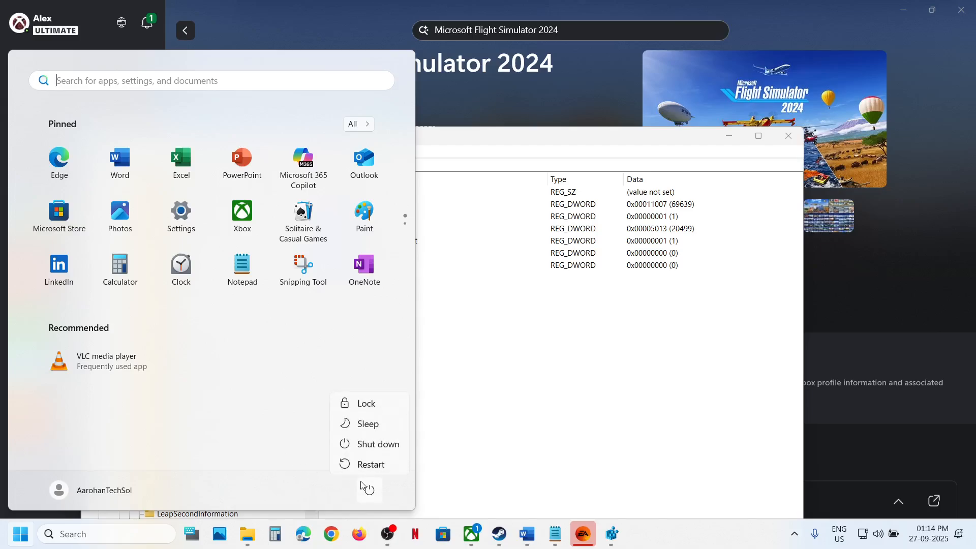
pyautogui.click(514, 400)
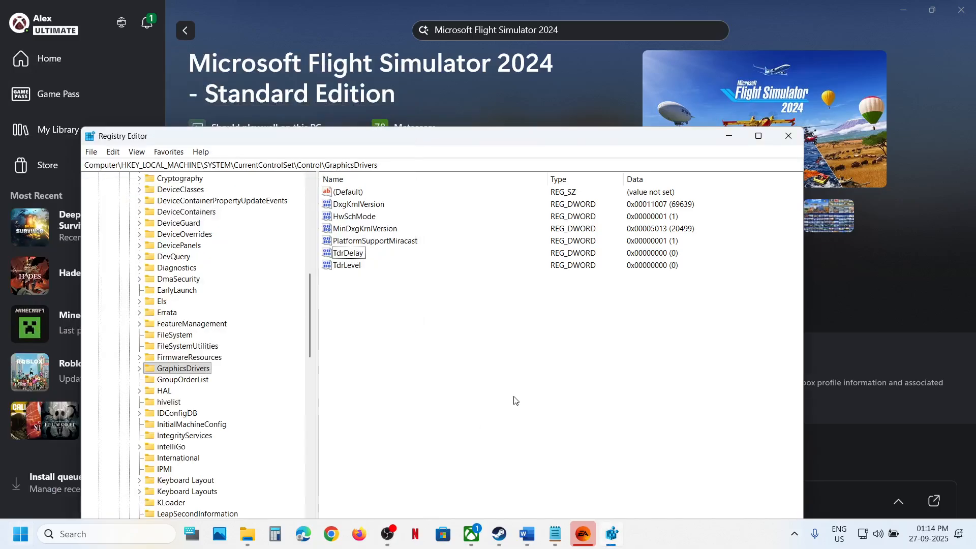